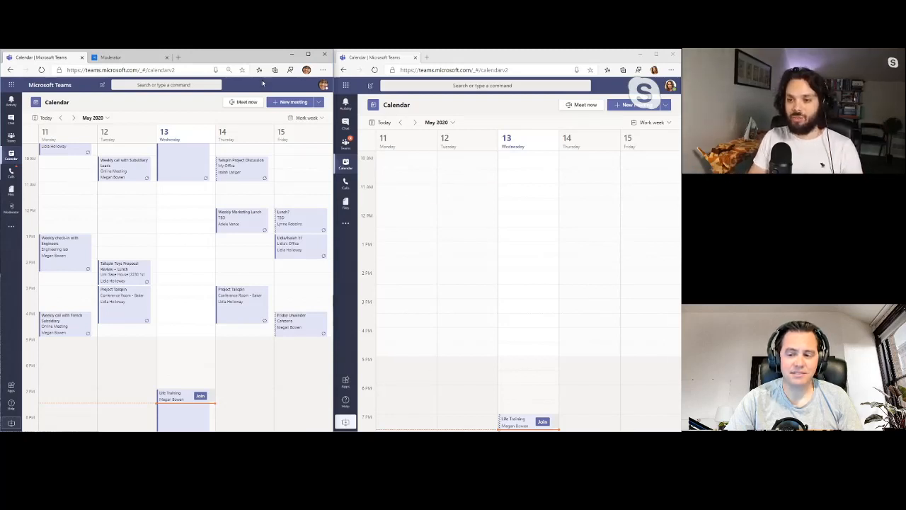
Show account status for Megan Bowen (out of office) and Adele Vance (available).
{"action": "left_click", "coordinate": [325, 70]}
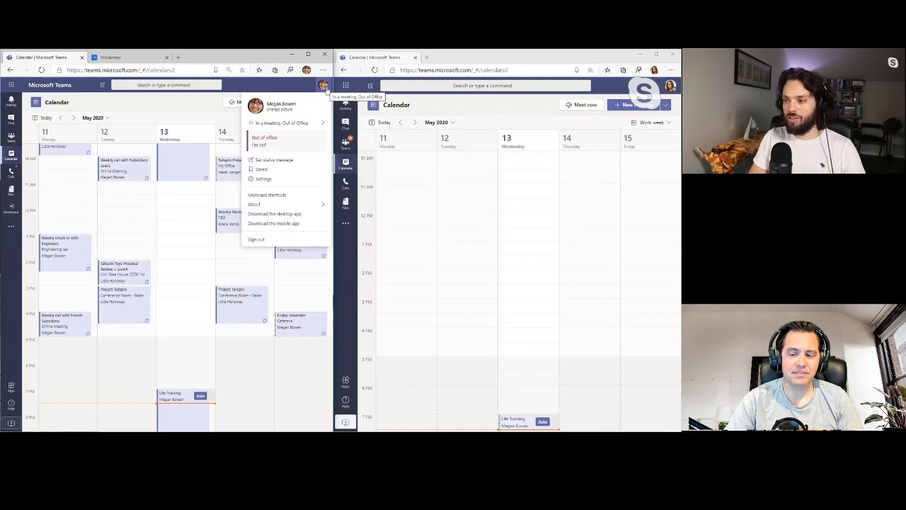
{"action": "left_click", "coordinate": [669, 70]}
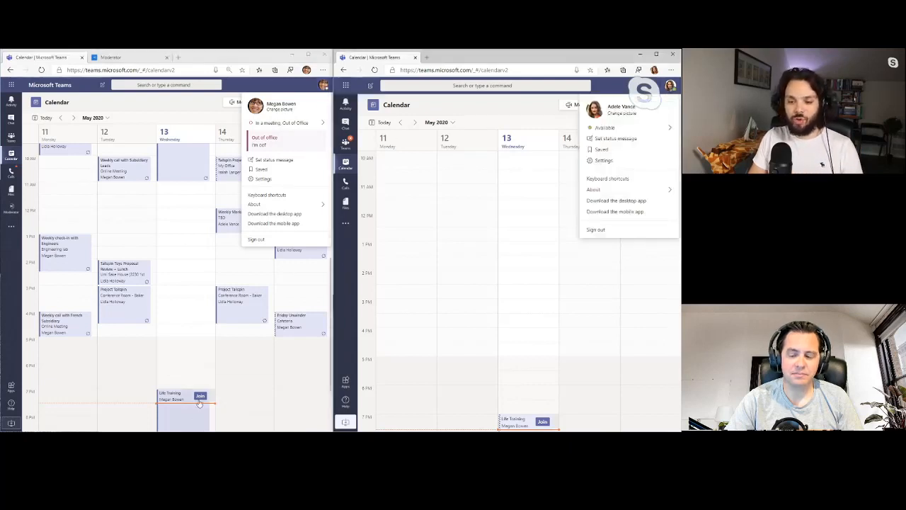
Join both Megan Bowen and Adele Vance to the Life Training meeting from their calendars.
{"action": "left_click", "coordinate": [200, 395]}
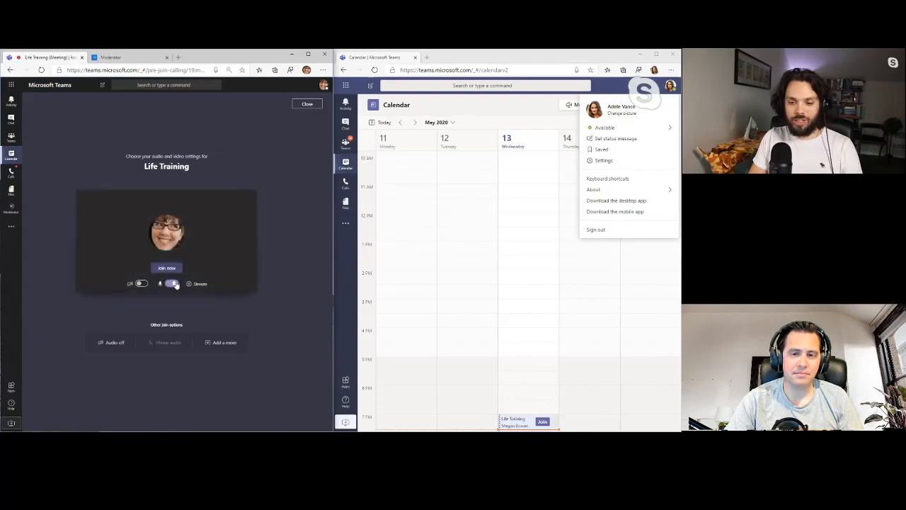
{"action": "left_click", "coordinate": [165, 268]}
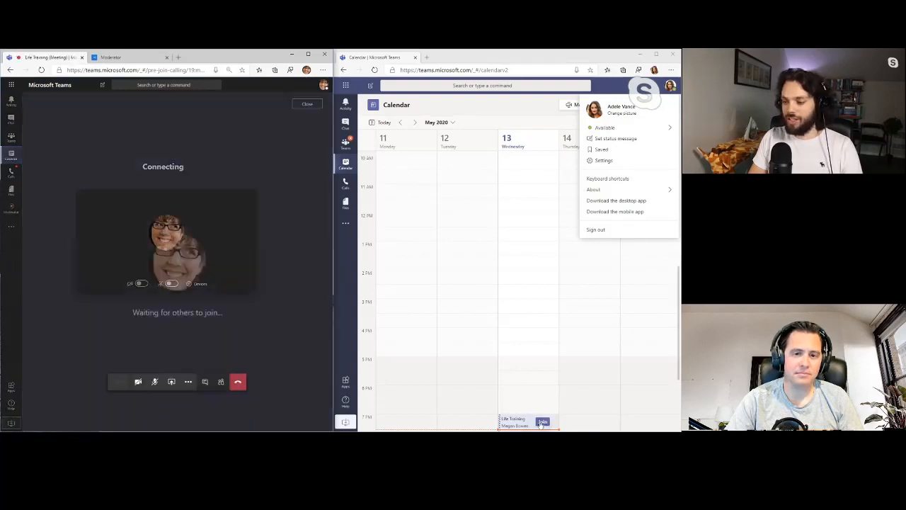
{"action": "left_click", "coordinate": [542, 422]}
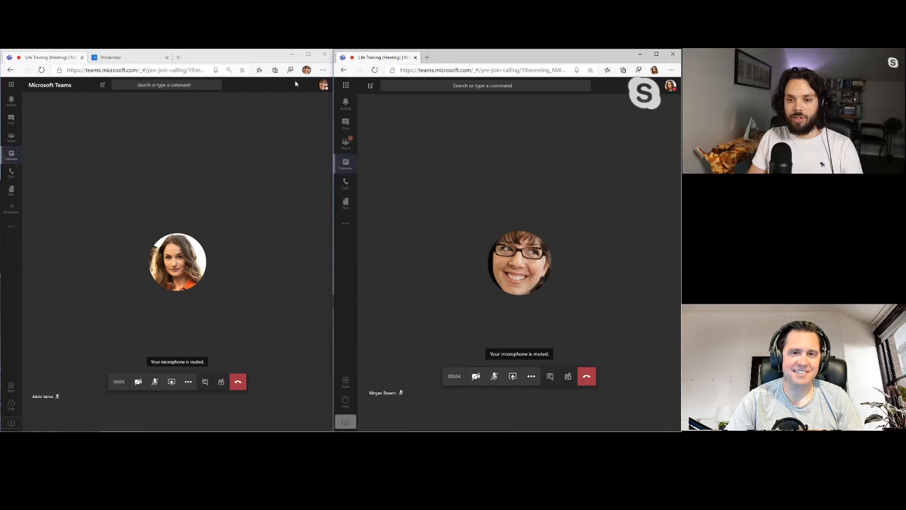
{"action": "left_click", "coordinate": [111, 57]}
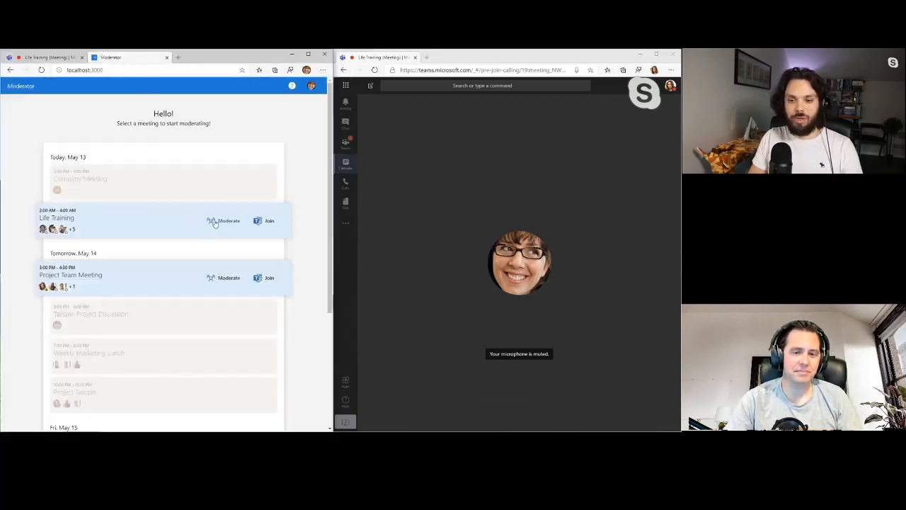
Moderate Life Training and generate its breakout groups in Moderator.
{"action": "left_click", "coordinate": [228, 220]}
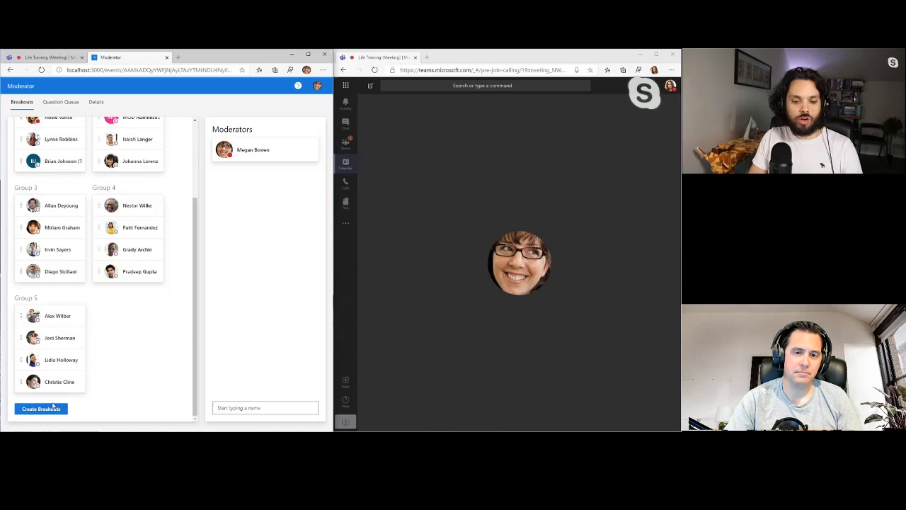
{"action": "left_click", "coordinate": [40, 409]}
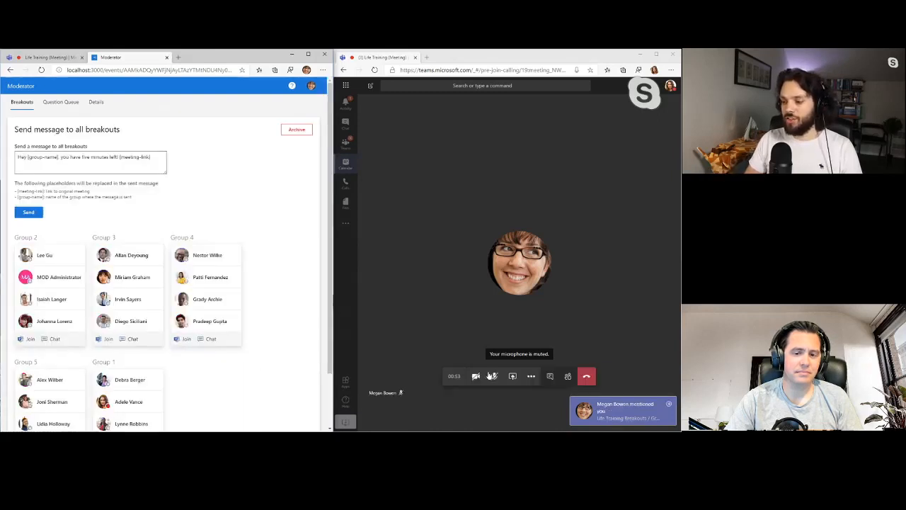
Join Megan Bowen to the Group 1 breakout meeting via its mention notification.
{"action": "left_click", "coordinate": [346, 104]}
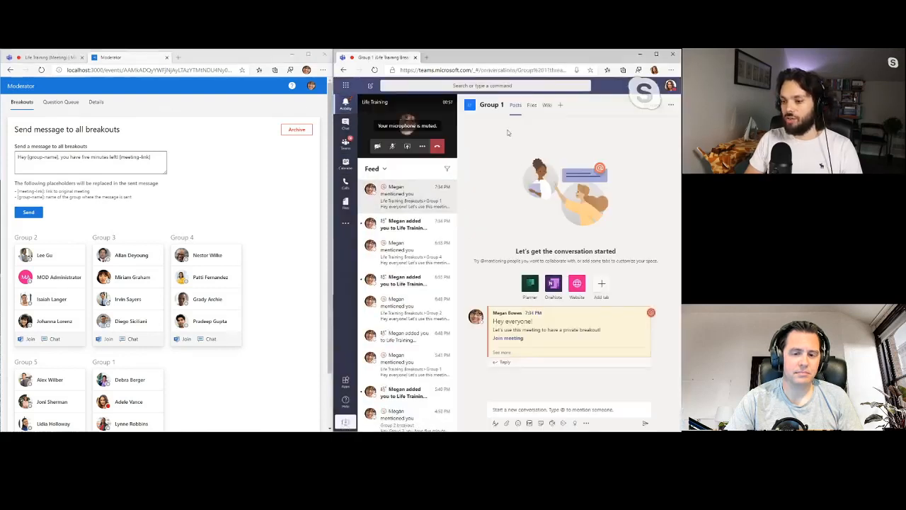
{"action": "left_click", "coordinate": [501, 351]}
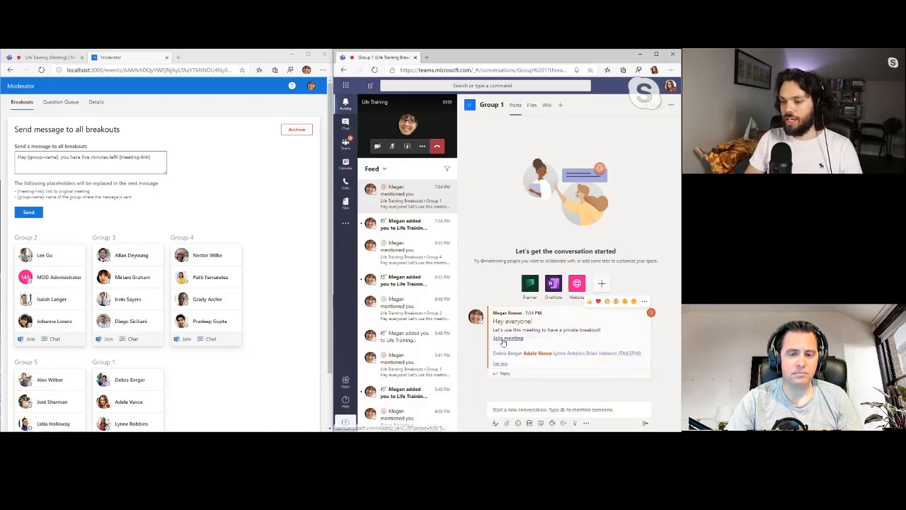
{"action": "left_click", "coordinate": [505, 337]}
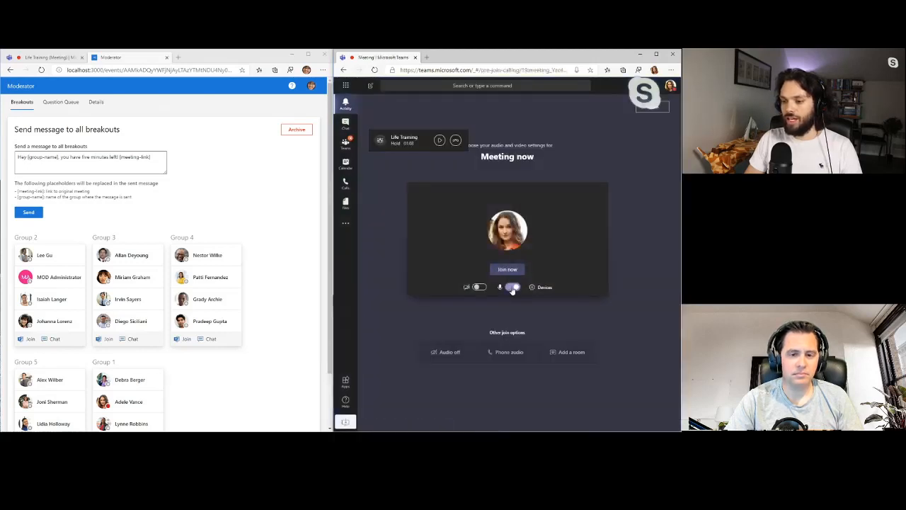
{"action": "left_click", "coordinate": [507, 269]}
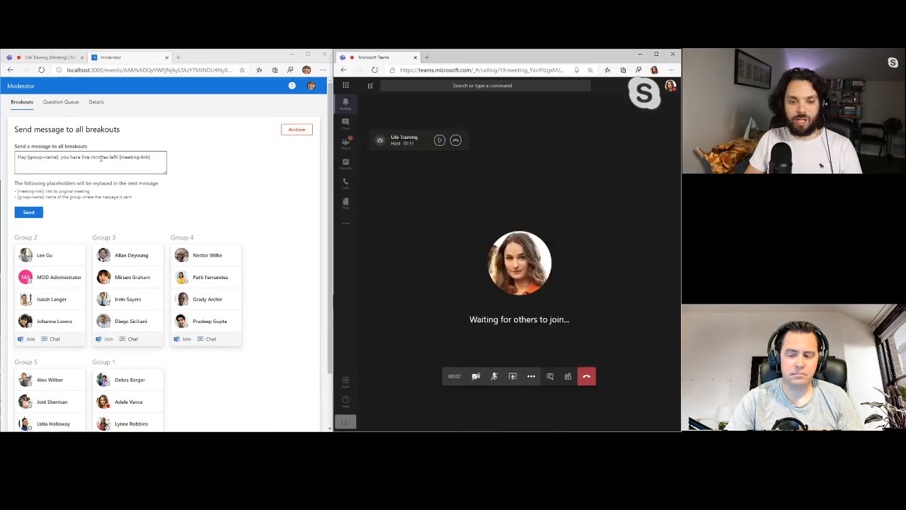
Send the five-minute warning to all breakouts and view it in Group 1's chat.
{"action": "triple_click", "coordinate": [85, 156]}
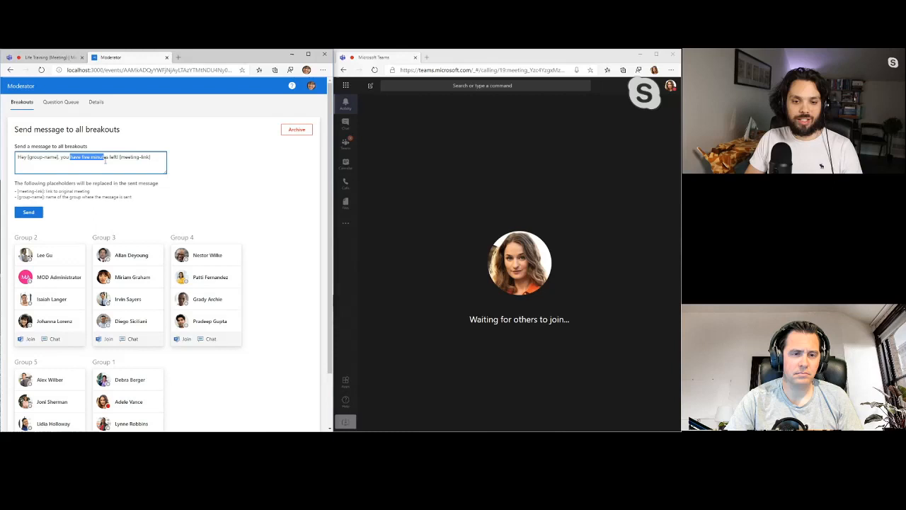
{"action": "left_click", "coordinate": [27, 211]}
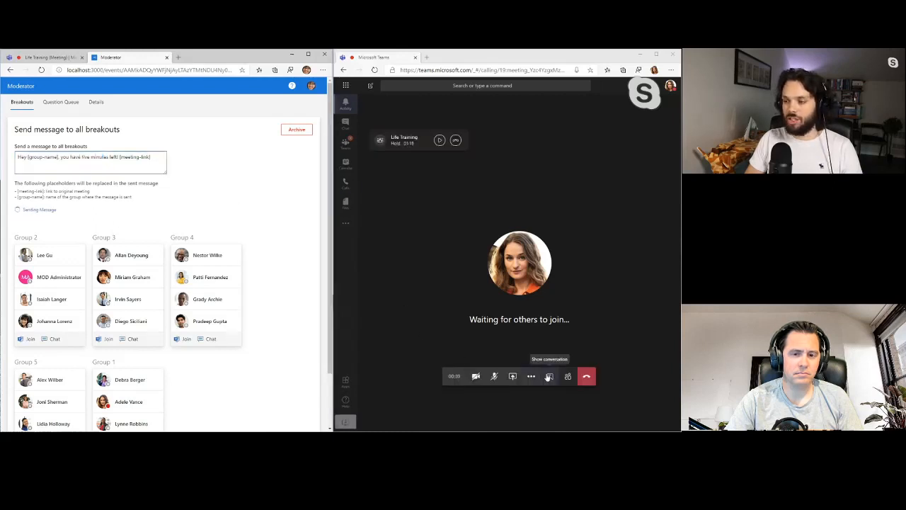
{"action": "left_click", "coordinate": [549, 376]}
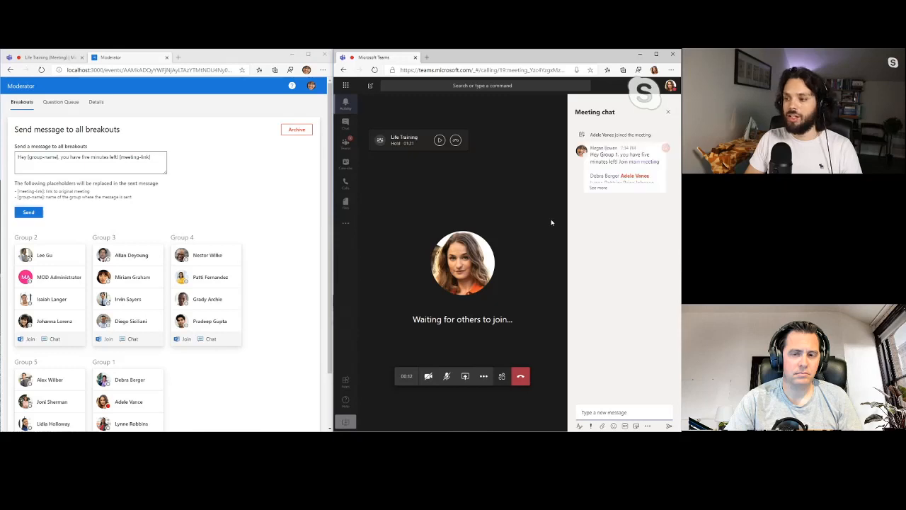